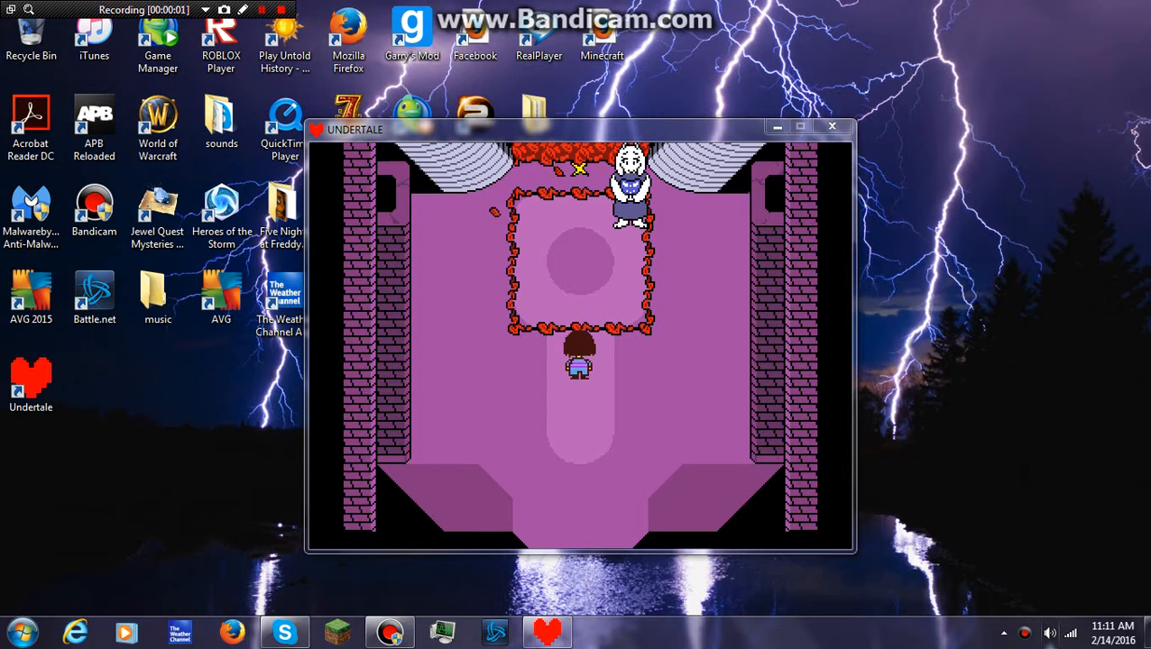
# Step: Lower Undertale's volume in the Volume Mixer
pyautogui.click(1050, 633)
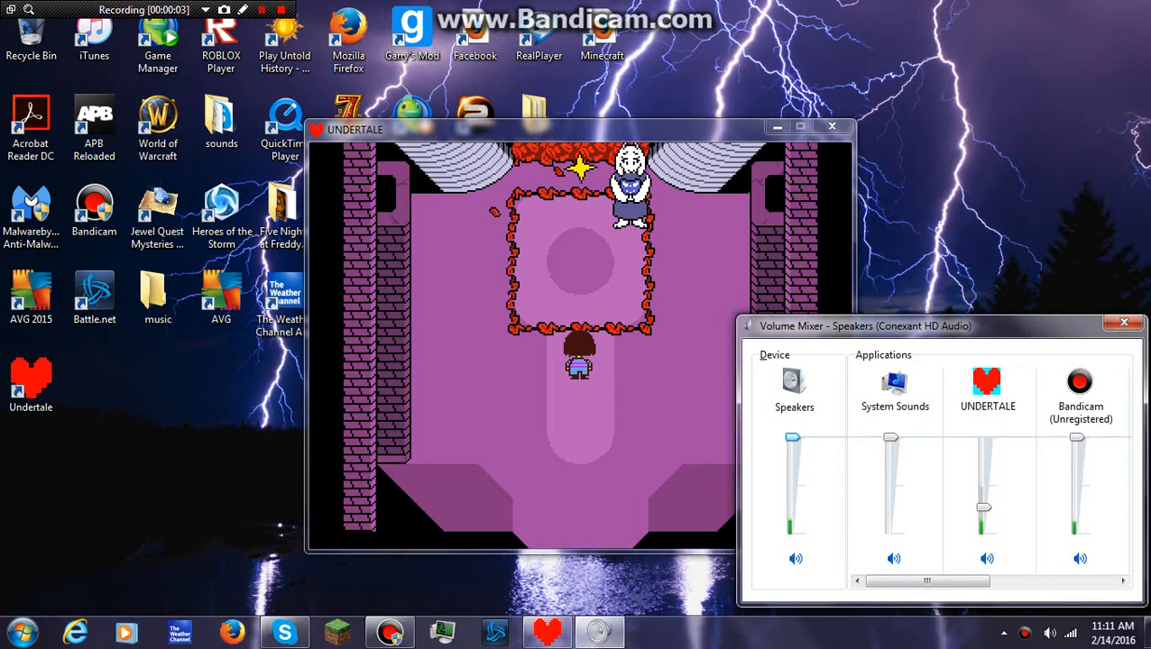
pyautogui.moveTo(792, 439); pyautogui.dragTo(792, 527)
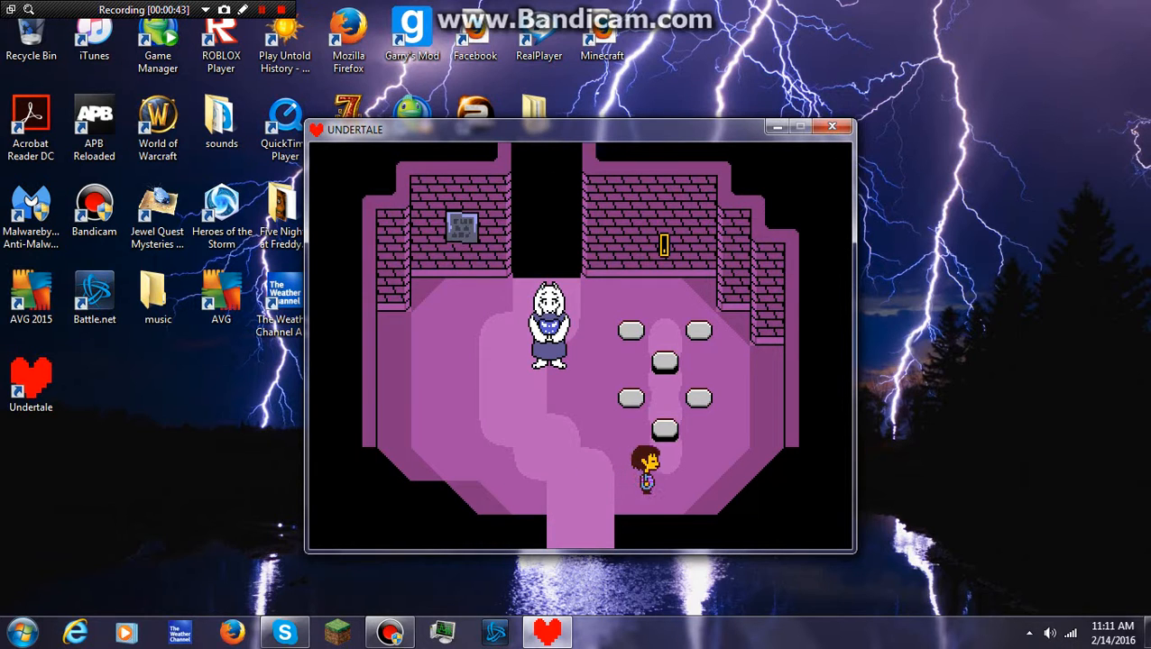
# Step: Walk through the water-channel switch corridor until the training dummy battle starts
pyautogui.press('up')
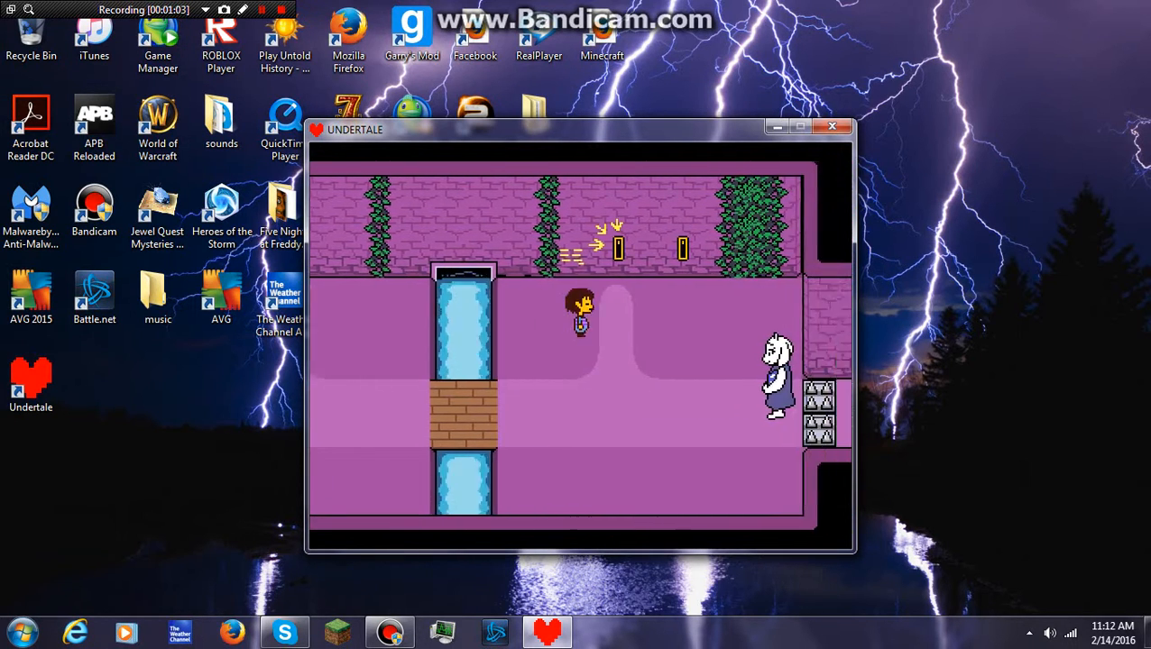
pyautogui.press('up')
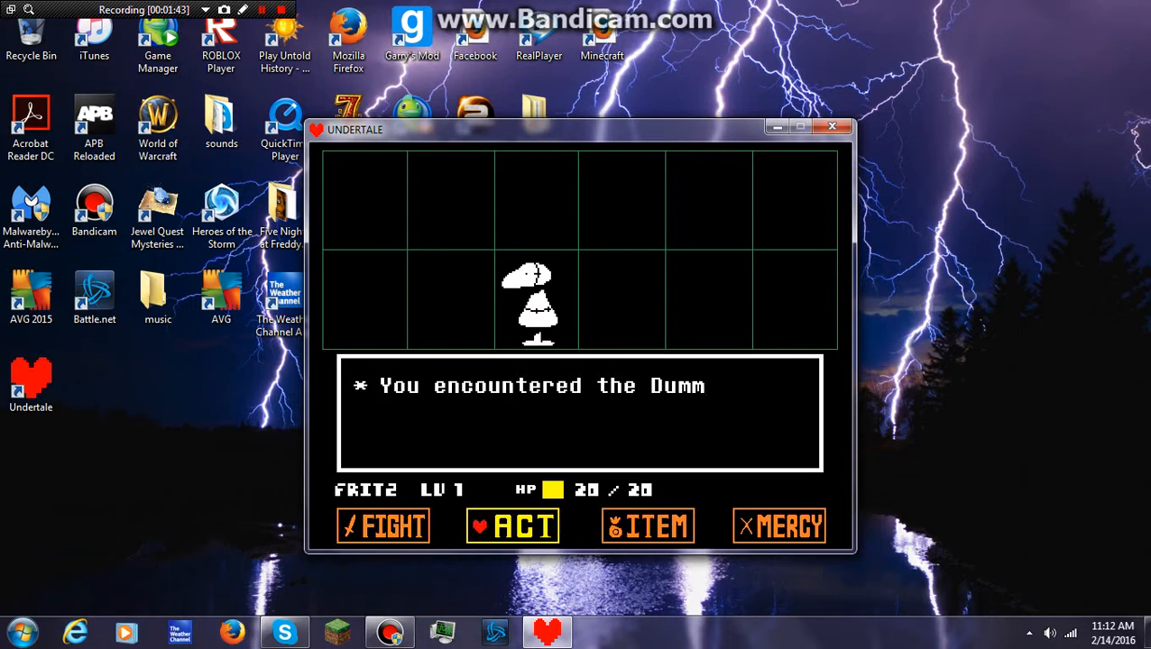
# Step: Finish the training dummy battle and return beside the dummy
pyautogui.click(512, 526)
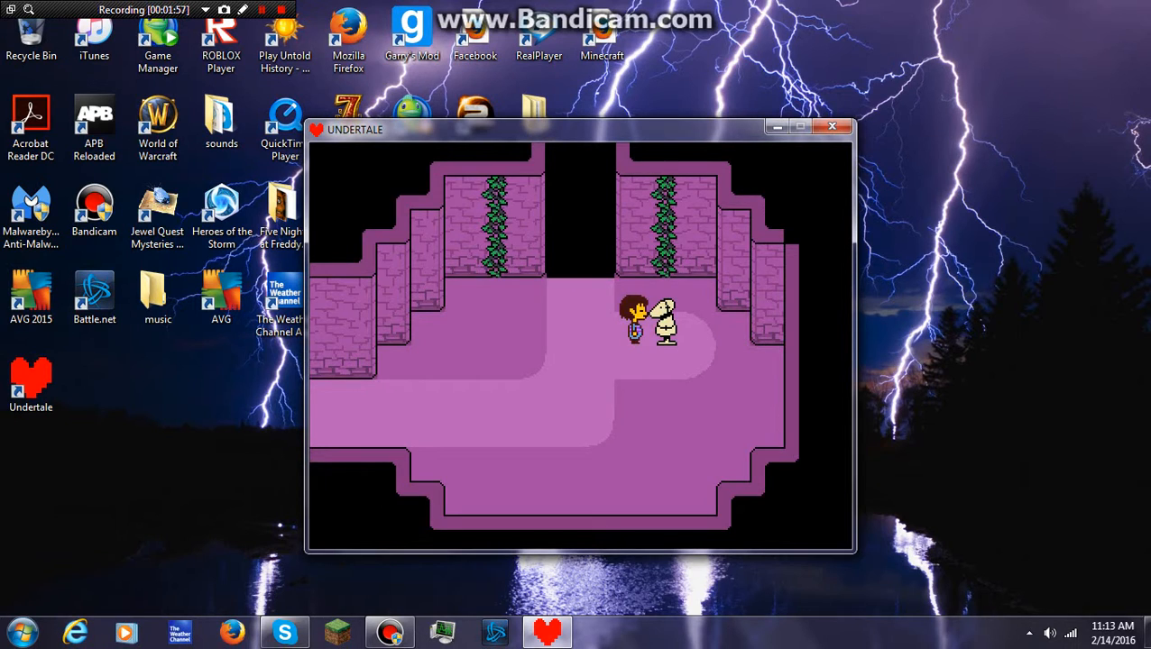
# Step: Walk away from the dummy into a Froggit battle and pick it as the ACT target
pyautogui.press('Left')
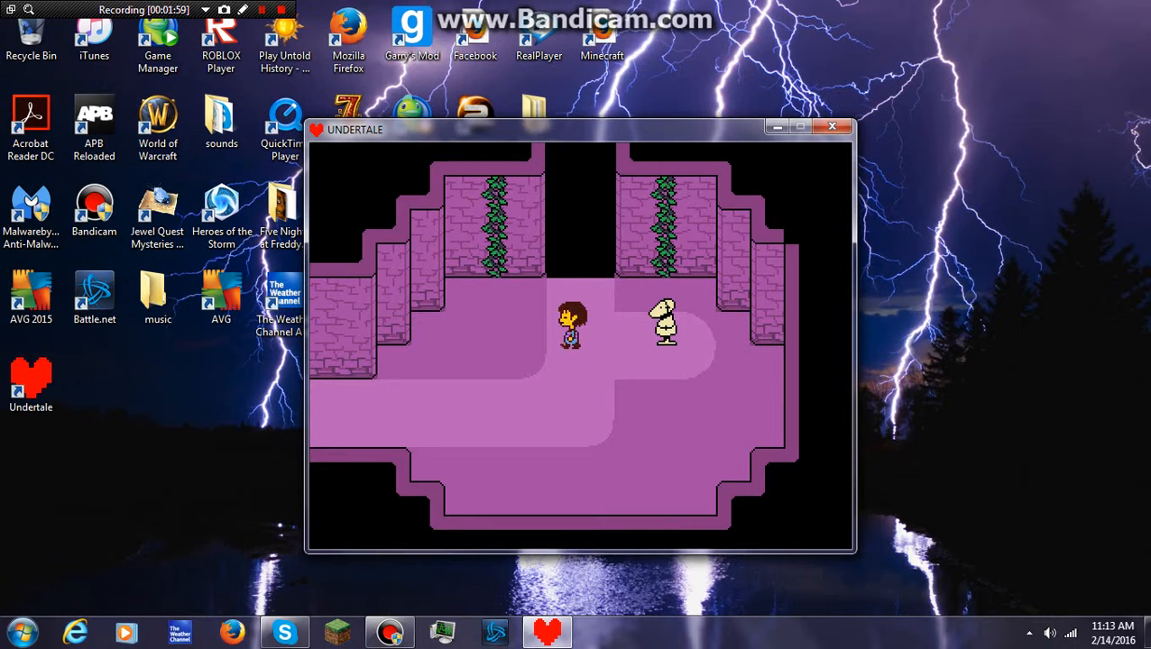
pyautogui.press('Up')
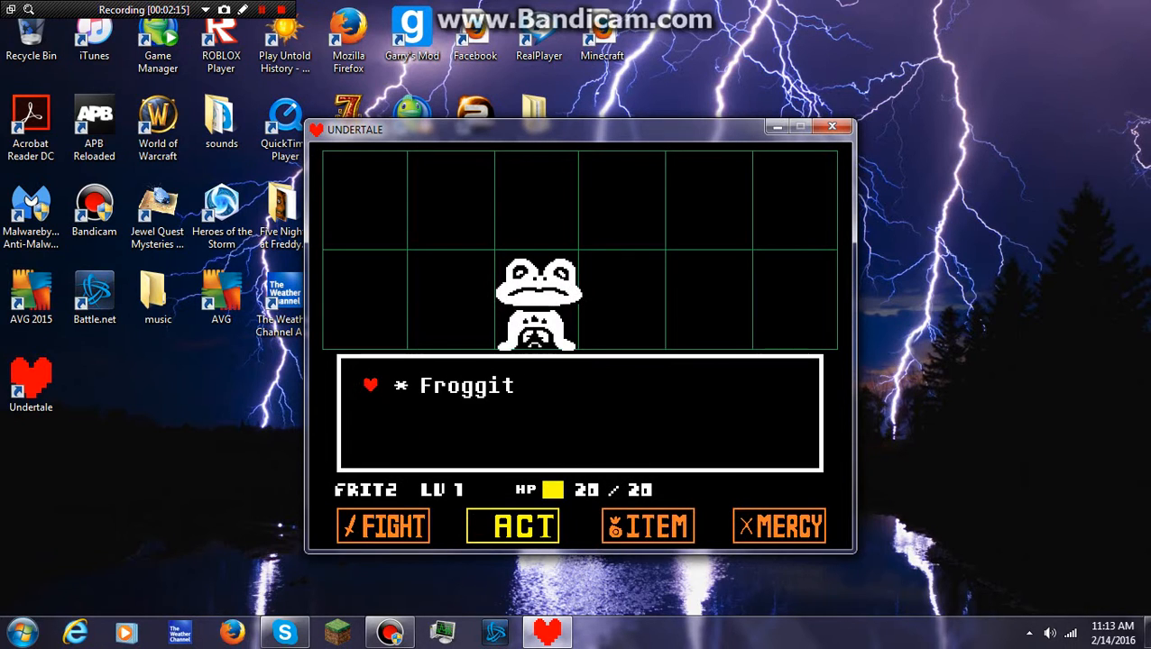
# Step: Spare Froggit and walk to the spike-covered bridge room
pyautogui.click(513, 526)
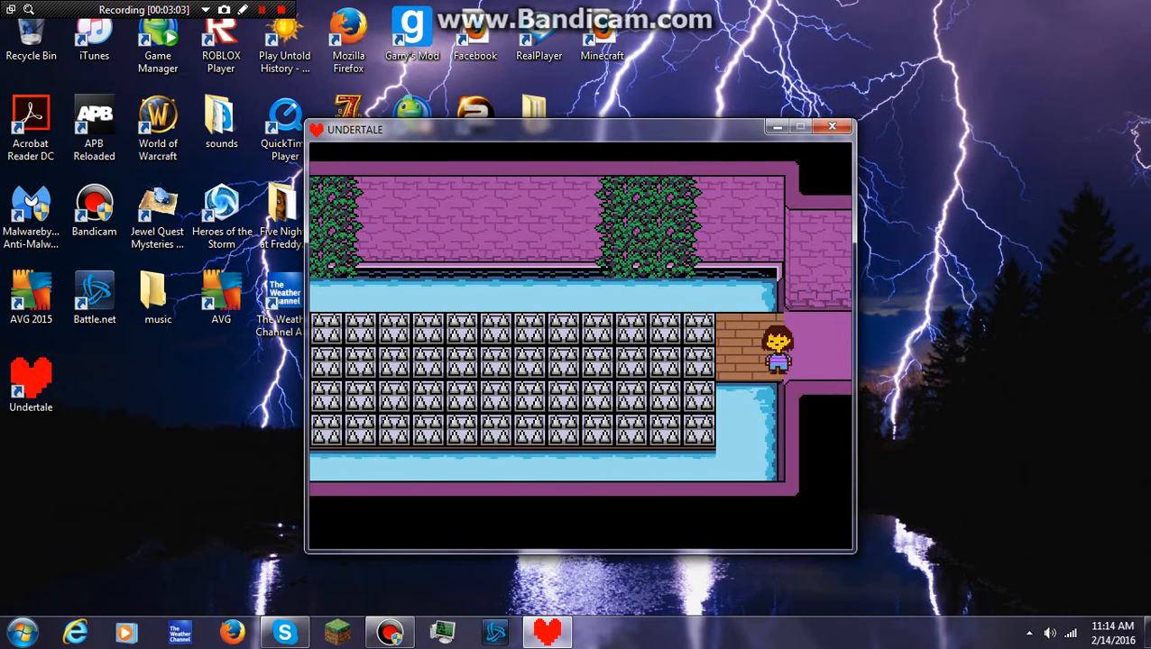
# Step: Cross the spikes, advance Toriel's praise, and walk down the long corridor
pyautogui.press('left')
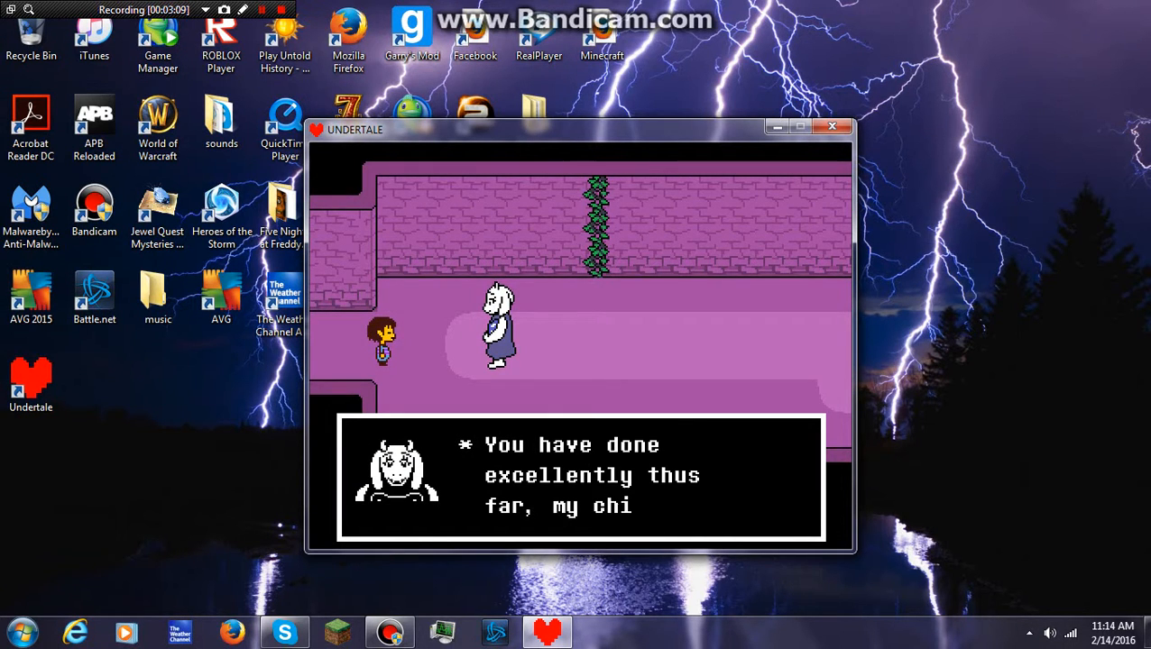
pyautogui.press('z')
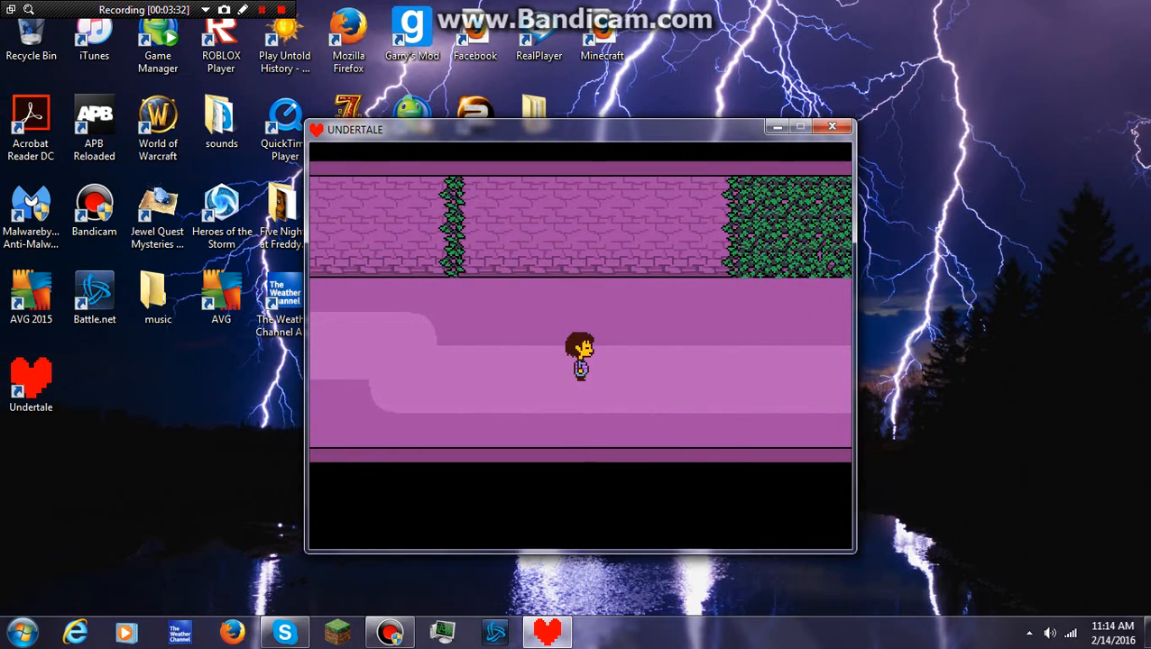
# Step: Walk to the corridor's end into the red-leaf room with the save star
pyautogui.press('Right')
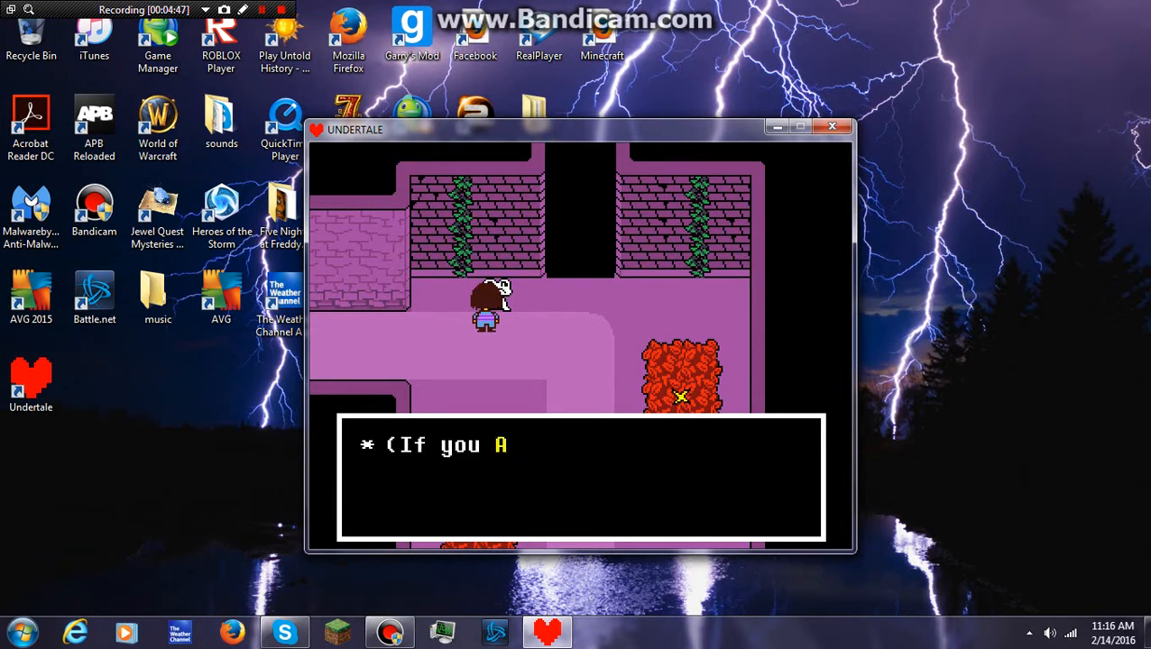
# Step: Advance the message and enter a second Froggit battle, targeting it with ACT
pyautogui.press('z')
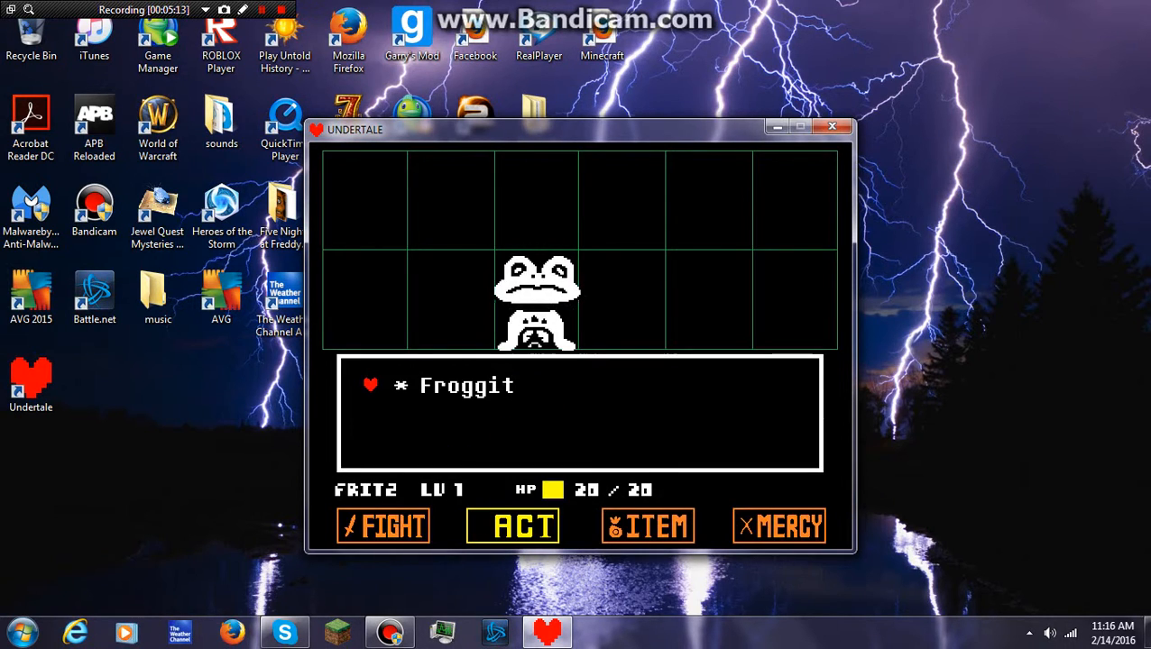
# Step: Spare the reluctant Froggit through MERCY and advance the battle text
pyautogui.click(512, 525)
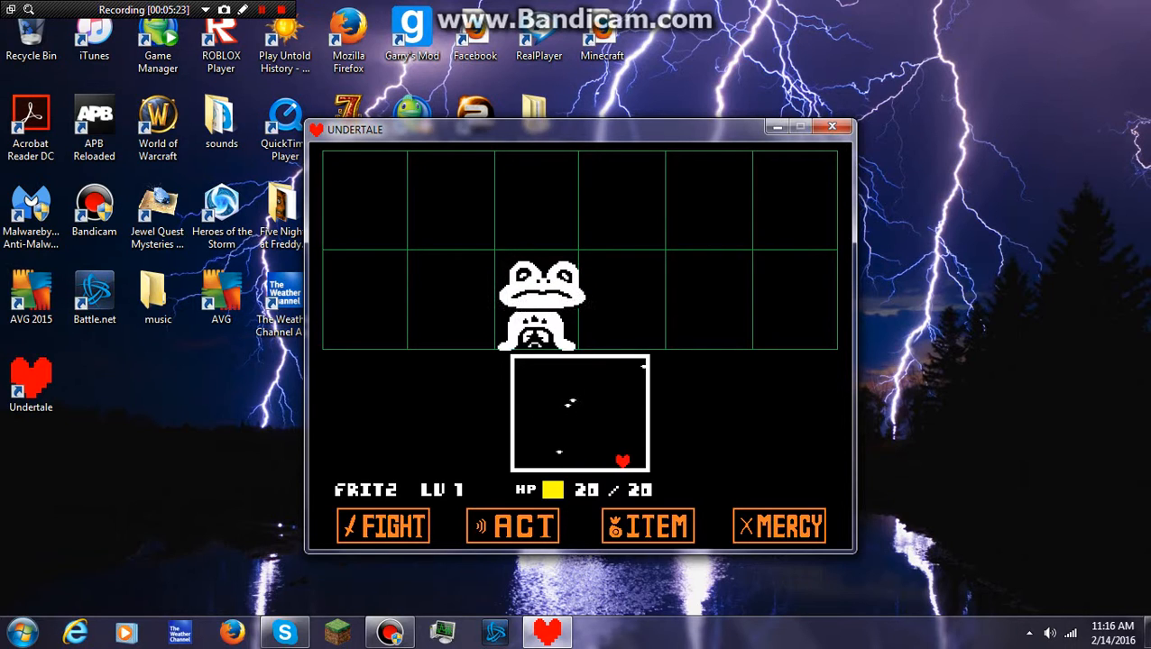
pyautogui.click(512, 526)
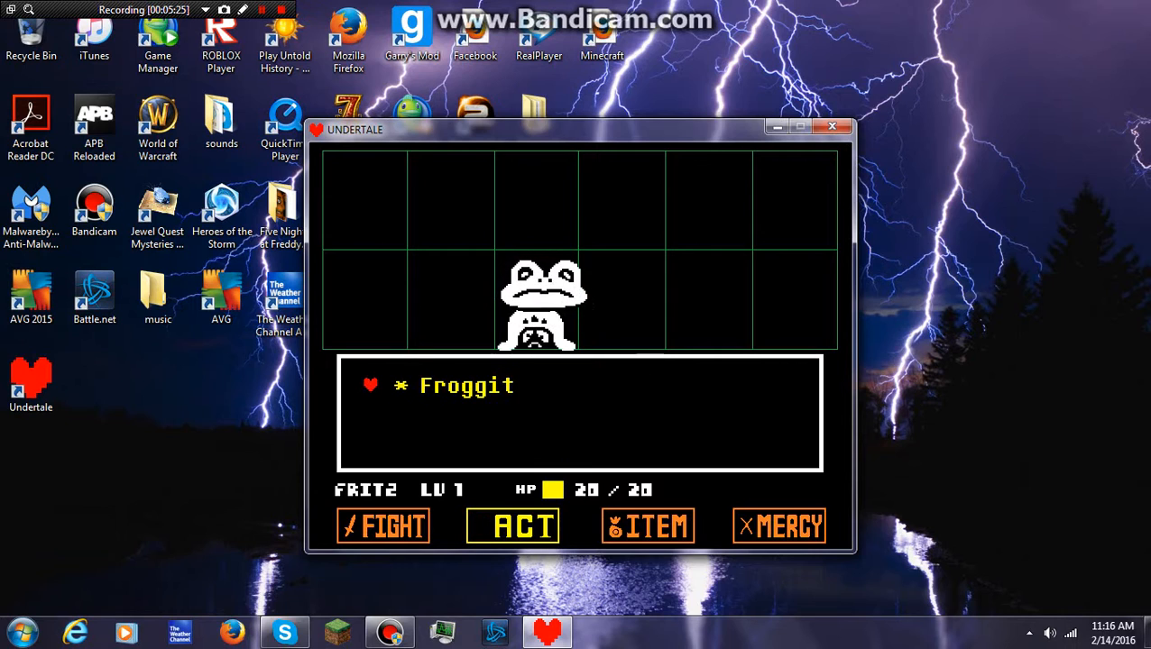
pyautogui.click(512, 525)
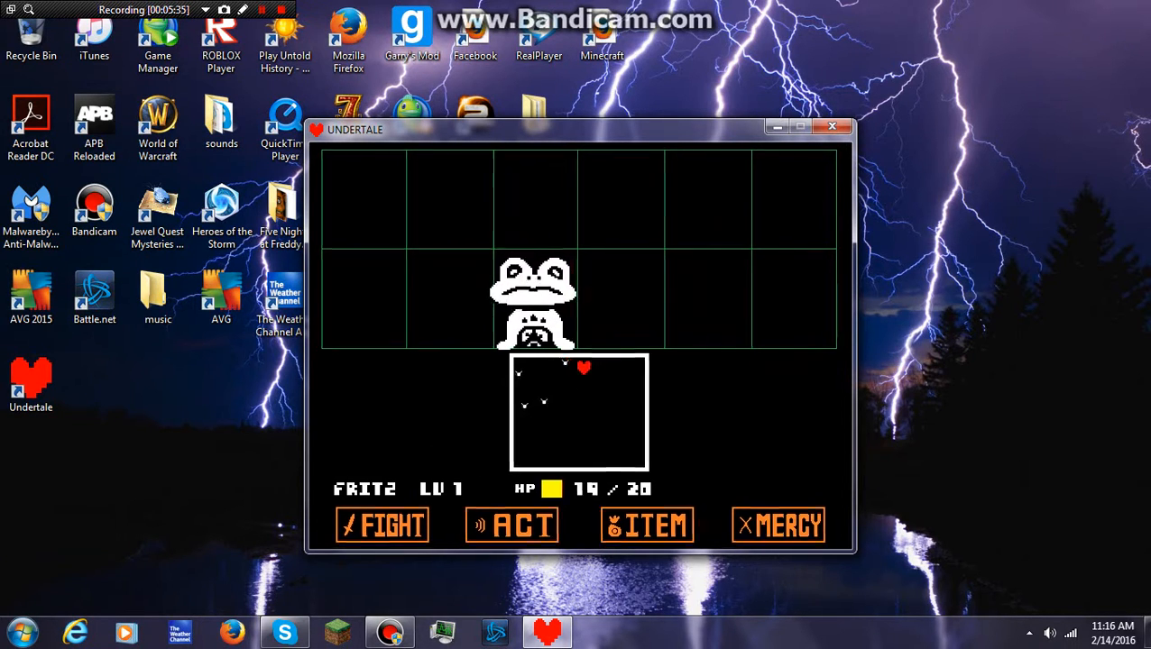
pyautogui.click(778, 525)
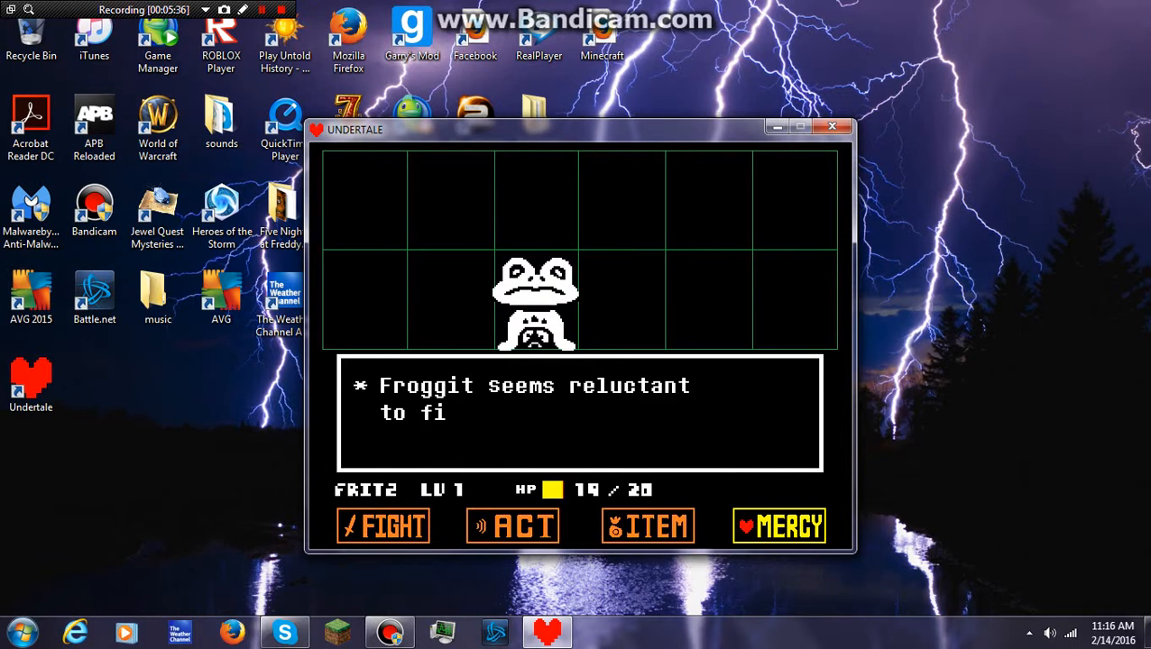
pyautogui.click(778, 526)
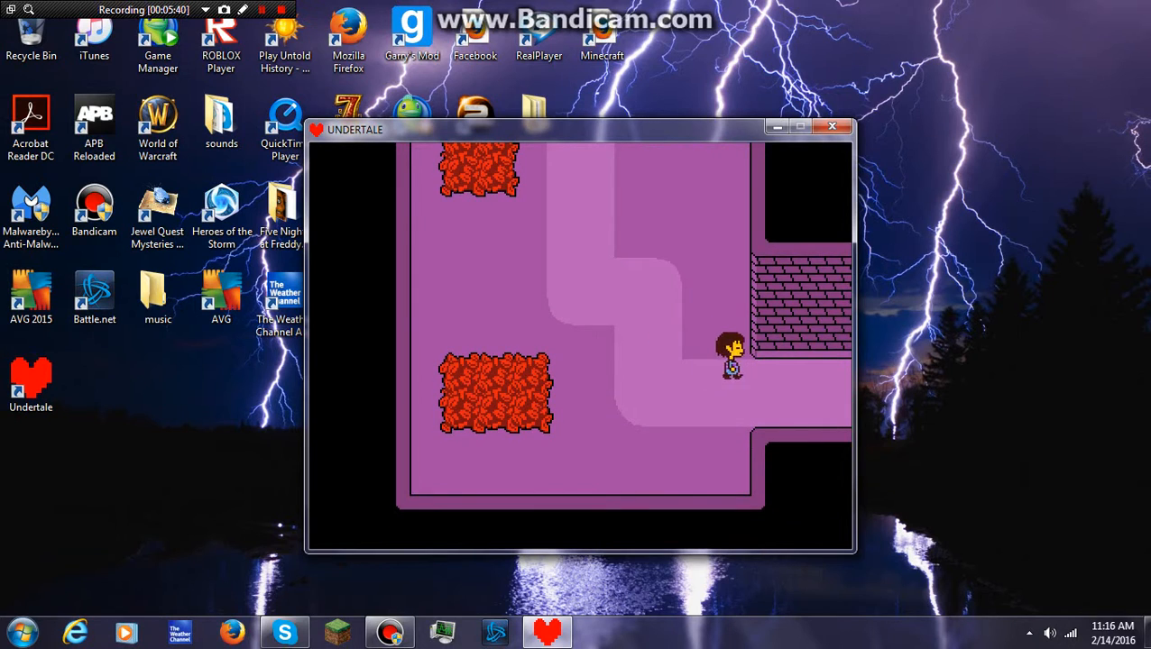
# Step: Walk through the brick corridor to the tall leaf piles near the wall plaque
pyautogui.press('Up')
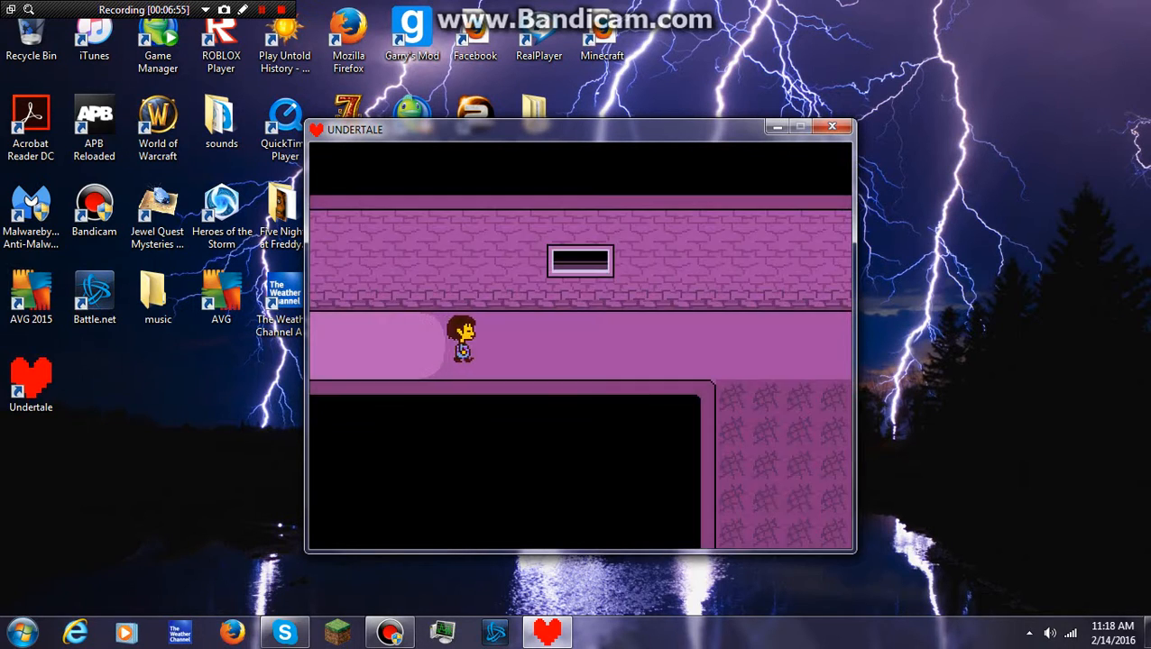
pyautogui.press('Right')
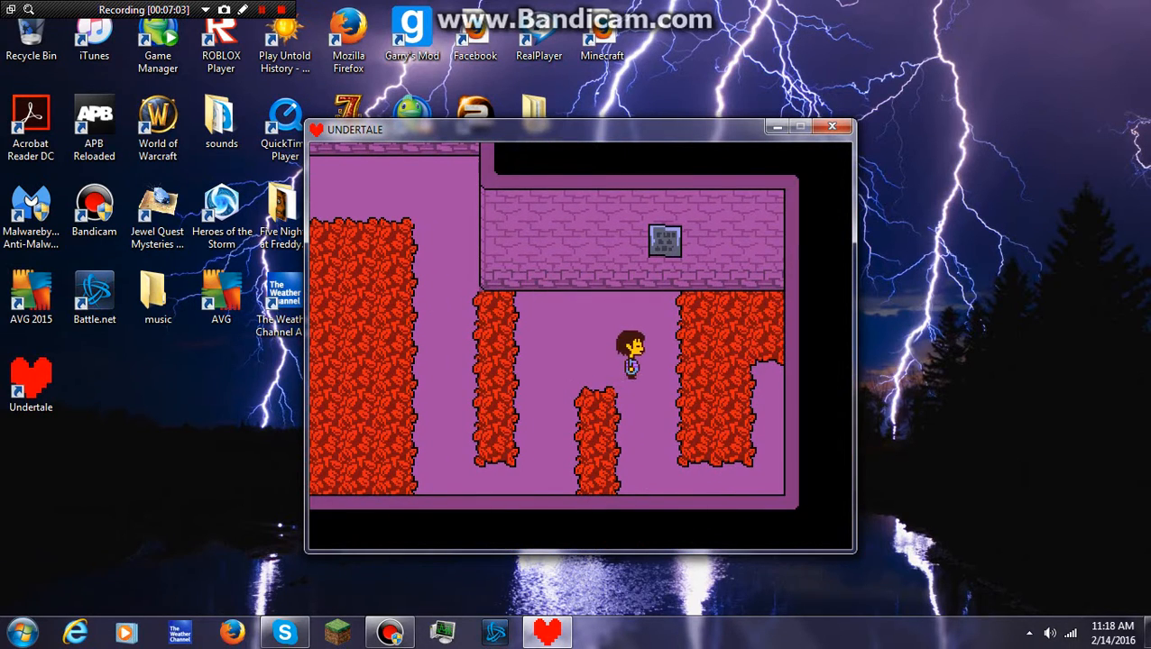
# Step: Spare the Moldsmal through ACT and MERCY, then walk to the corridor above the cracked floor
pyautogui.press('up')
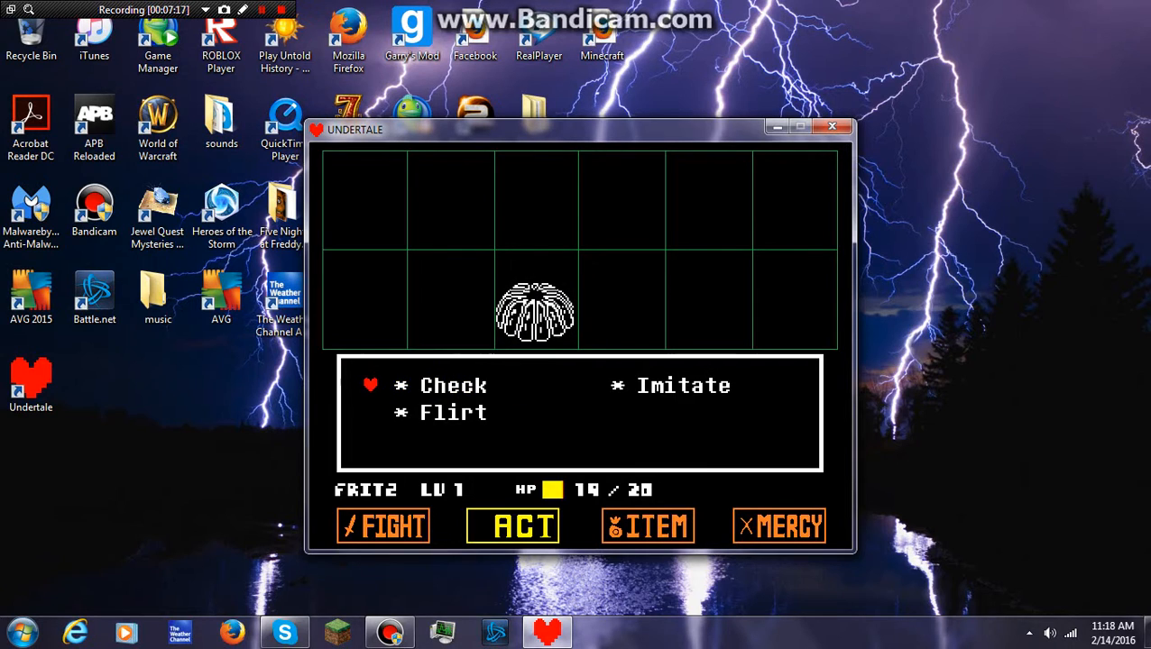
pyautogui.press('Right')
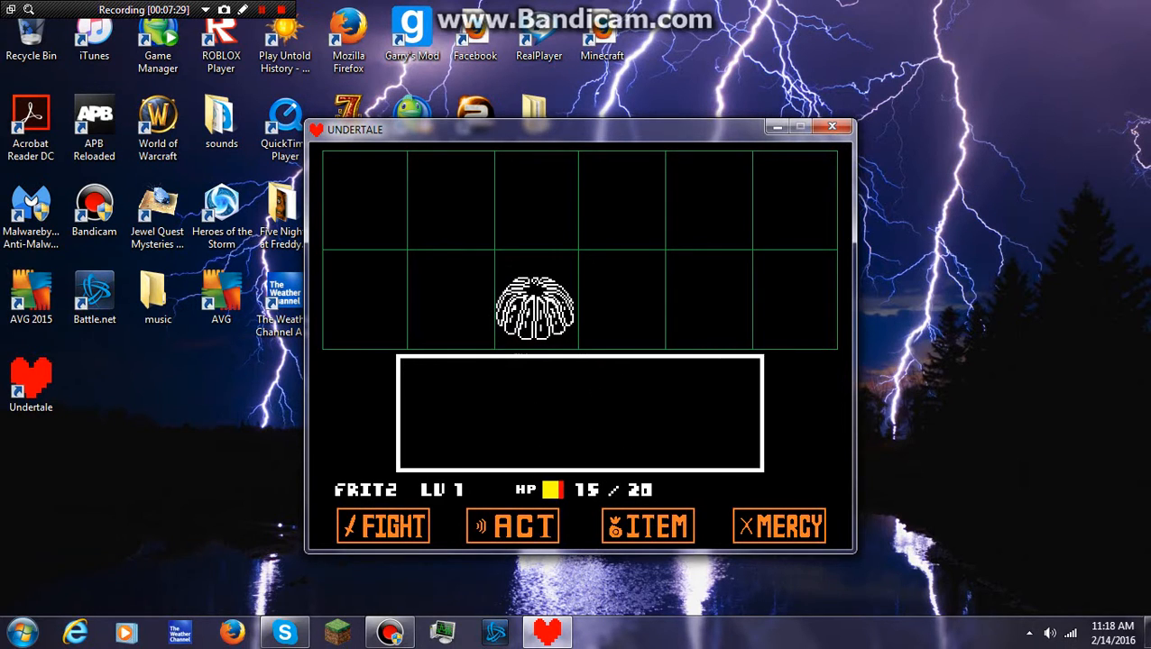
pyautogui.click(779, 526)
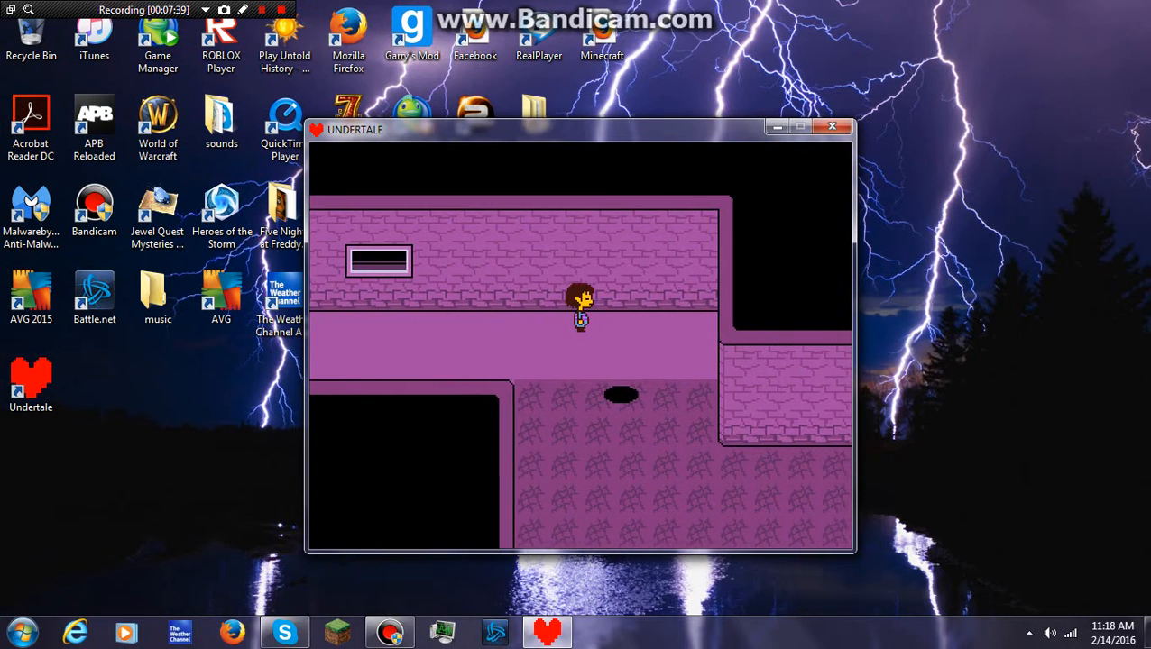
# Step: Walk back through the leaf-pile room onto the spike floor with holes
pyautogui.press('Down')
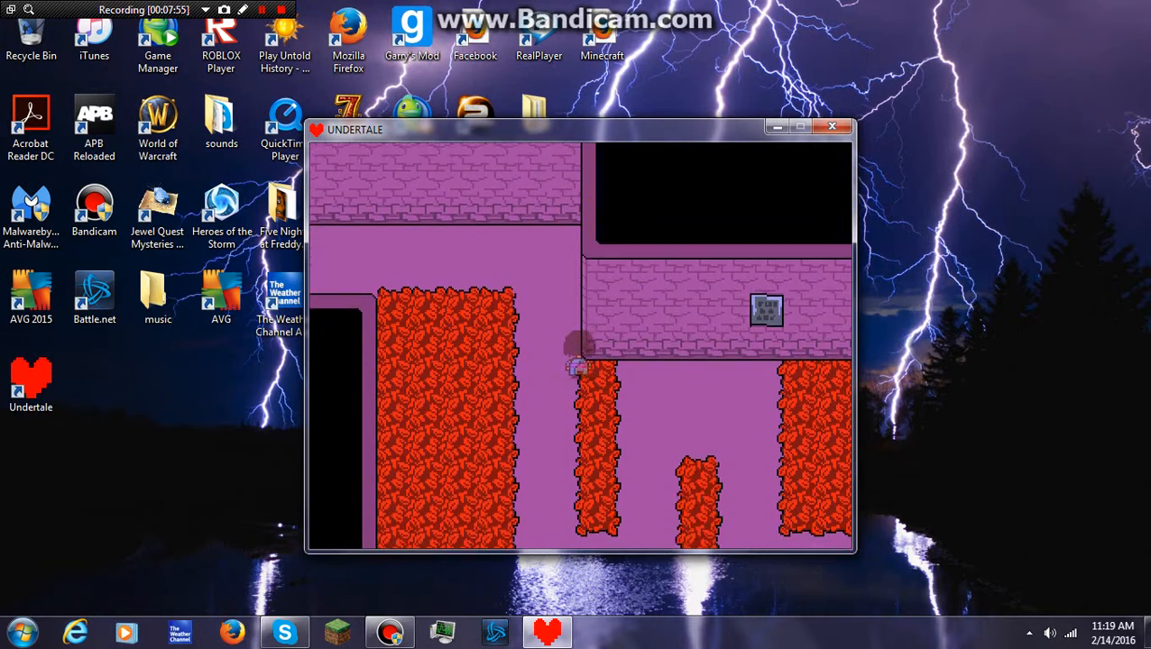
pyautogui.press('Up')
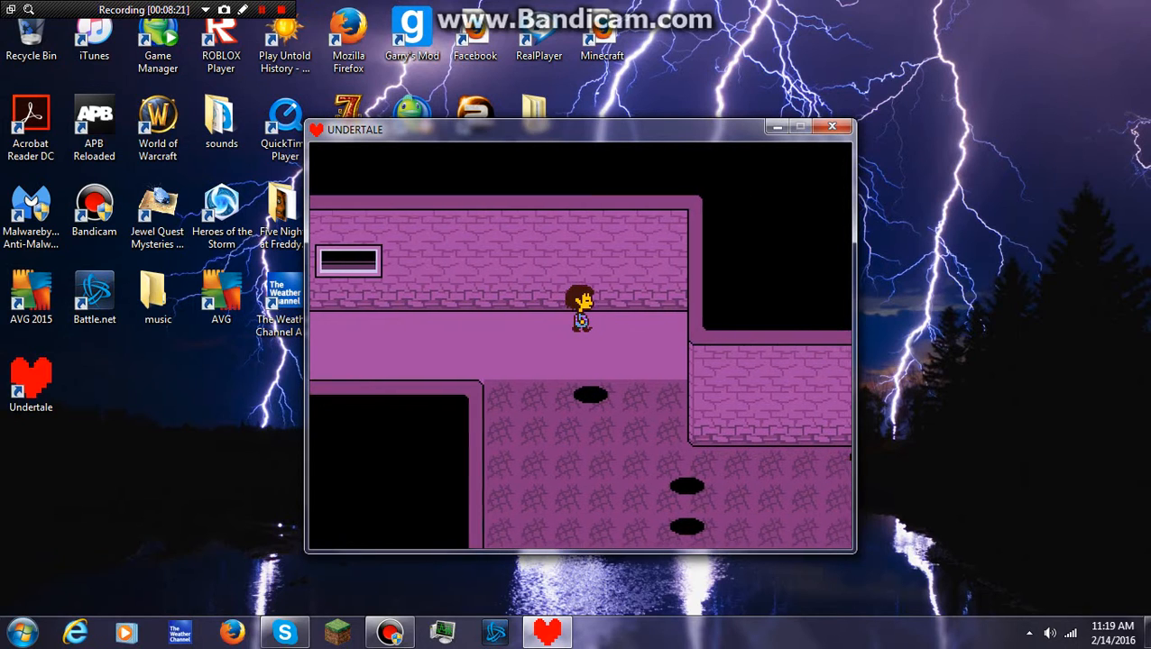
pyautogui.press('Down')
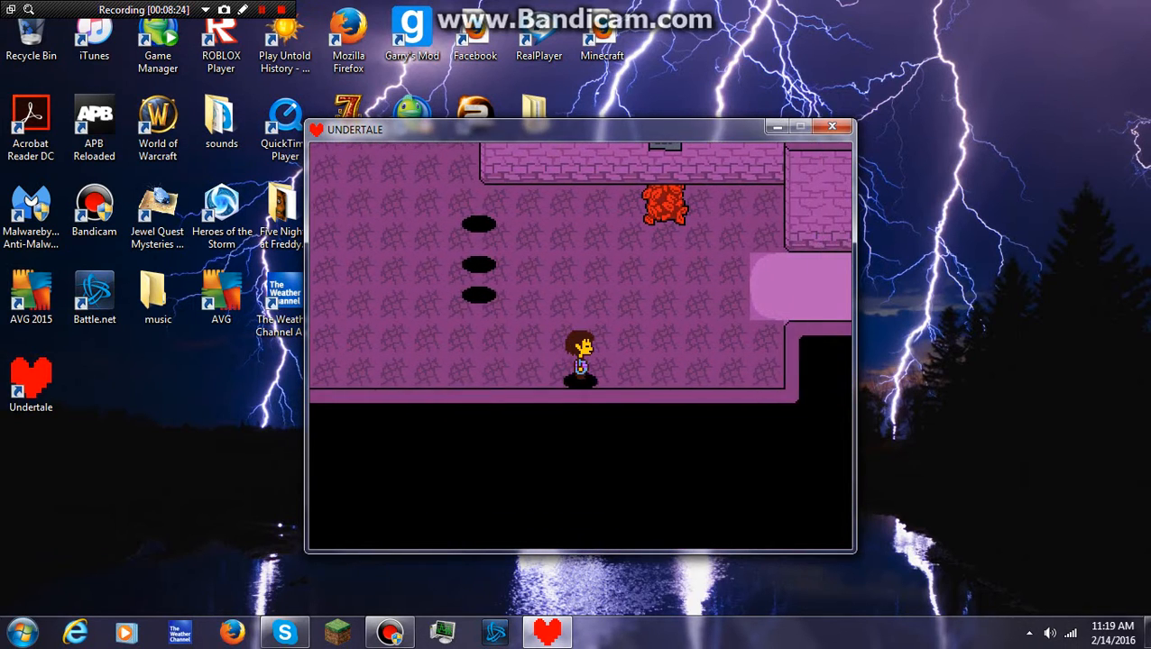
# Step: Cross the holed floor into the corridor above until a Froggit battle starts
pyautogui.press('Up')
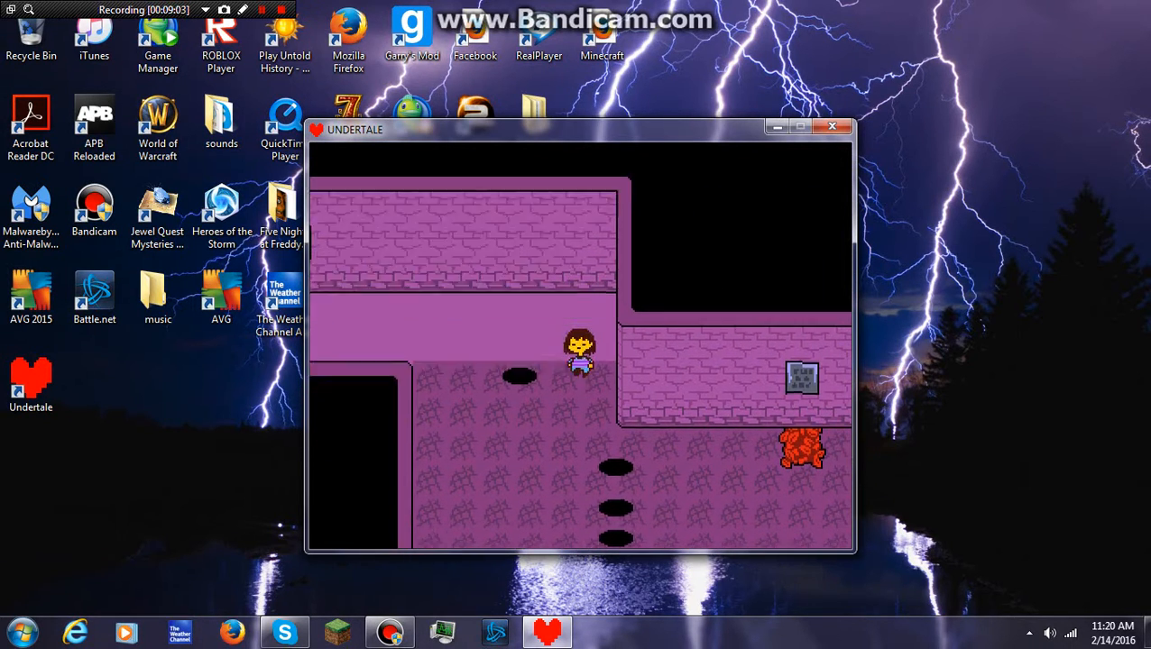
pyautogui.press('Down')
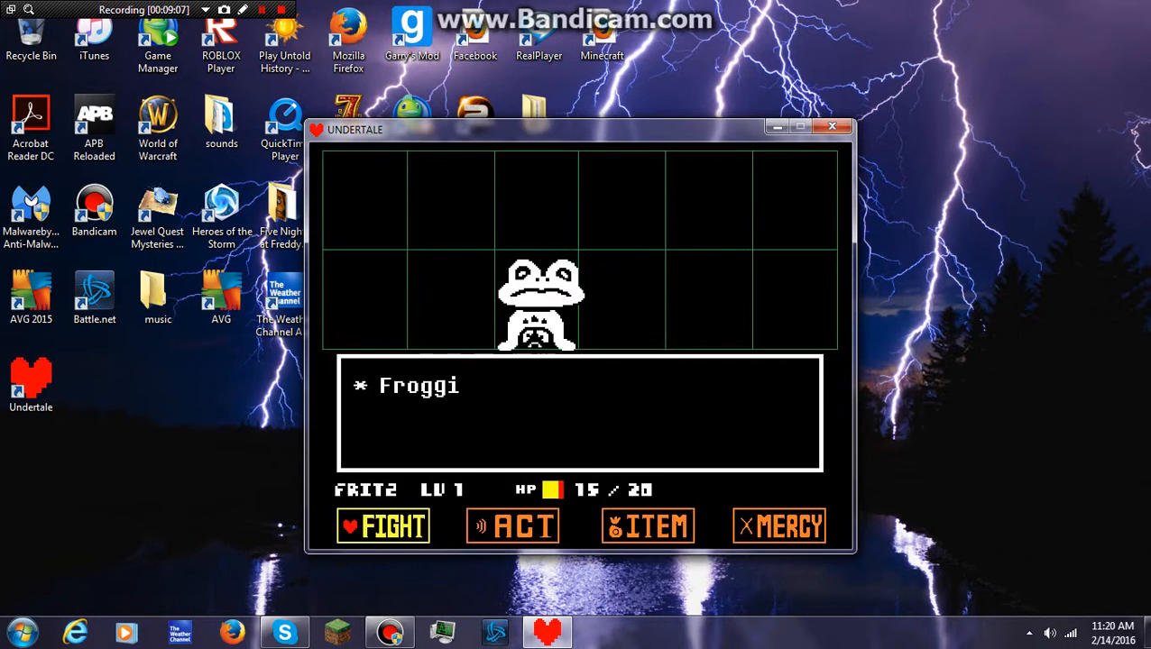
# Step: Spare Froggit via MERCY and return among the red leaf piles
pyautogui.click(512, 526)
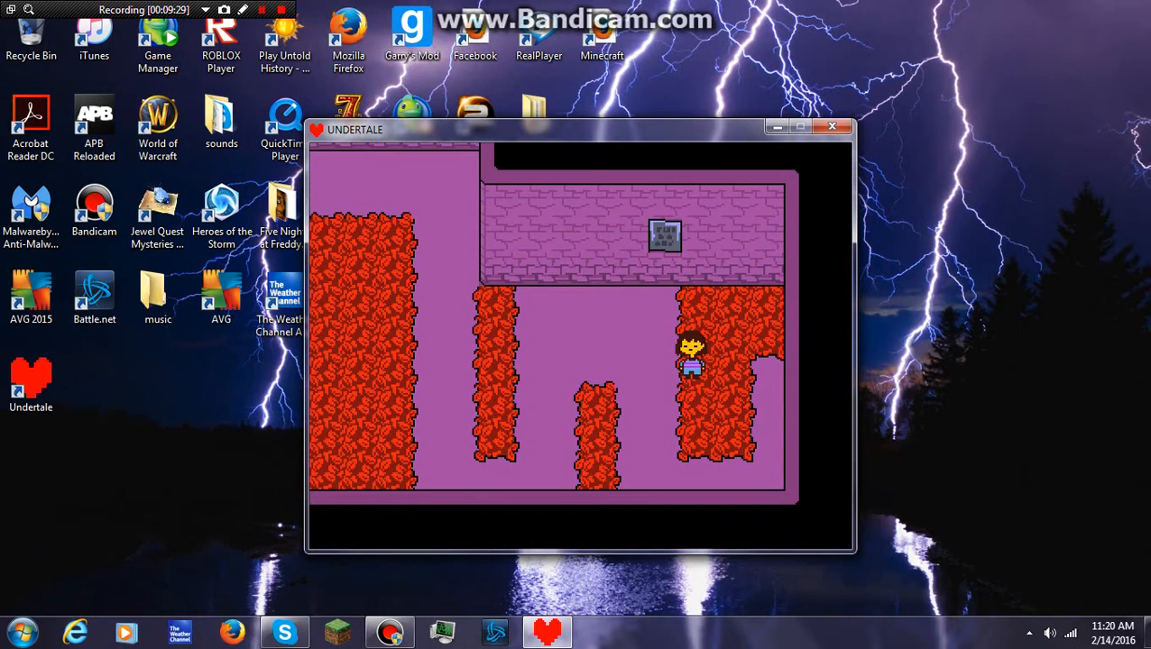
# Step: Walk left and up past the leaf piles to the brick-wall doorway
pyautogui.press('Left')
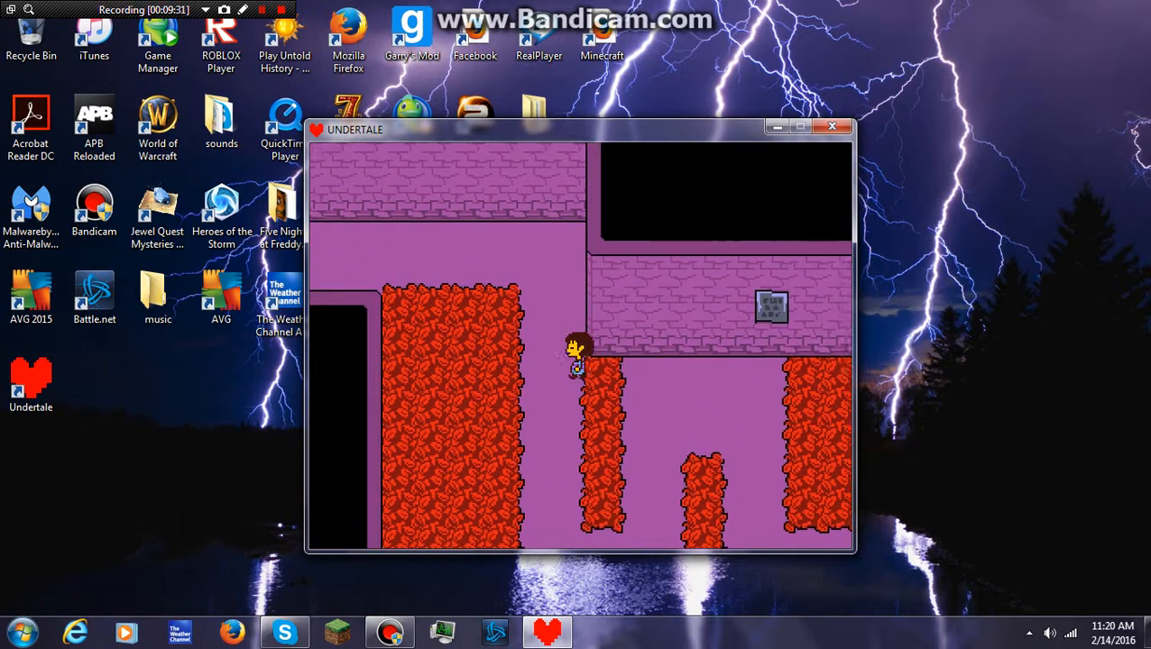
pyautogui.press('Up')
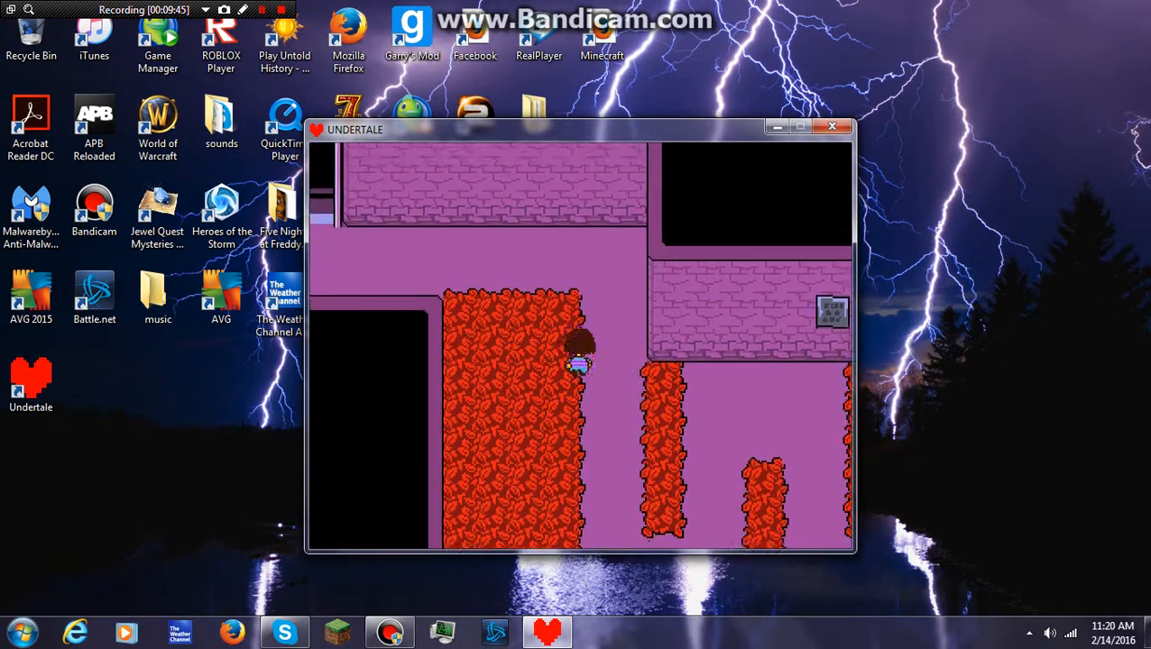
pyautogui.press('Up')
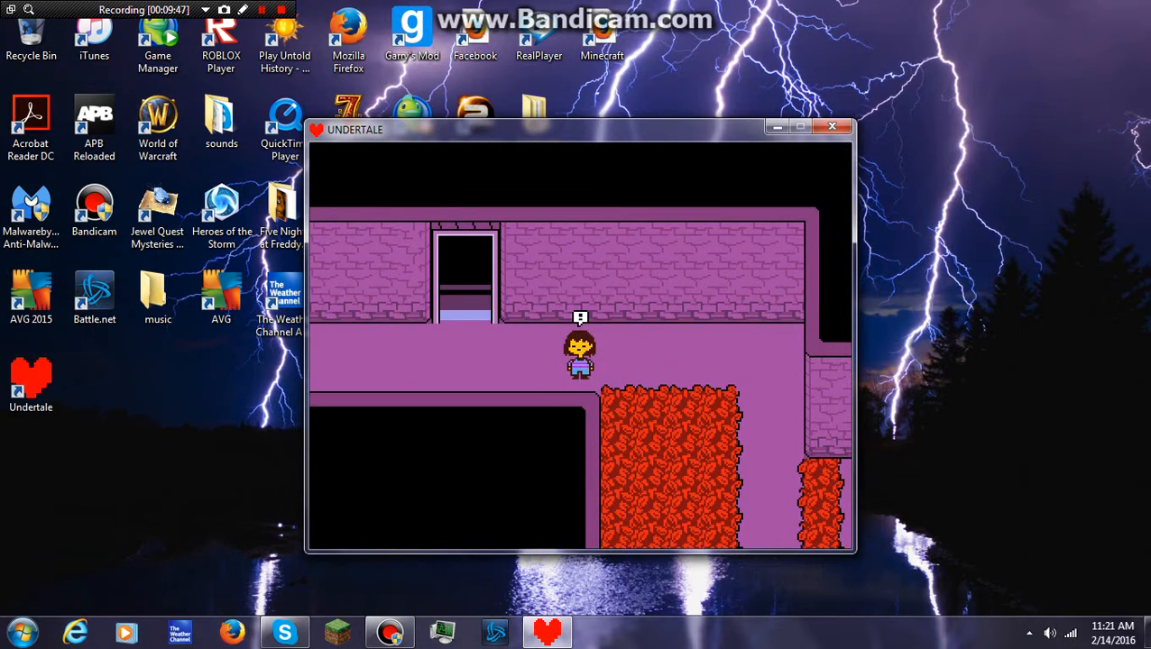